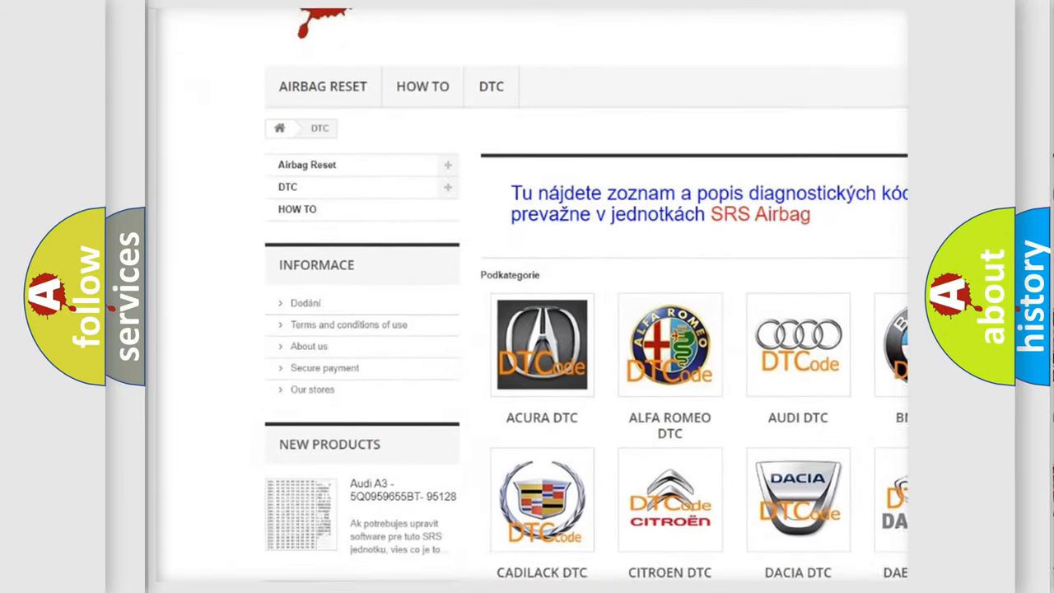
pyautogui.scroll(-3)
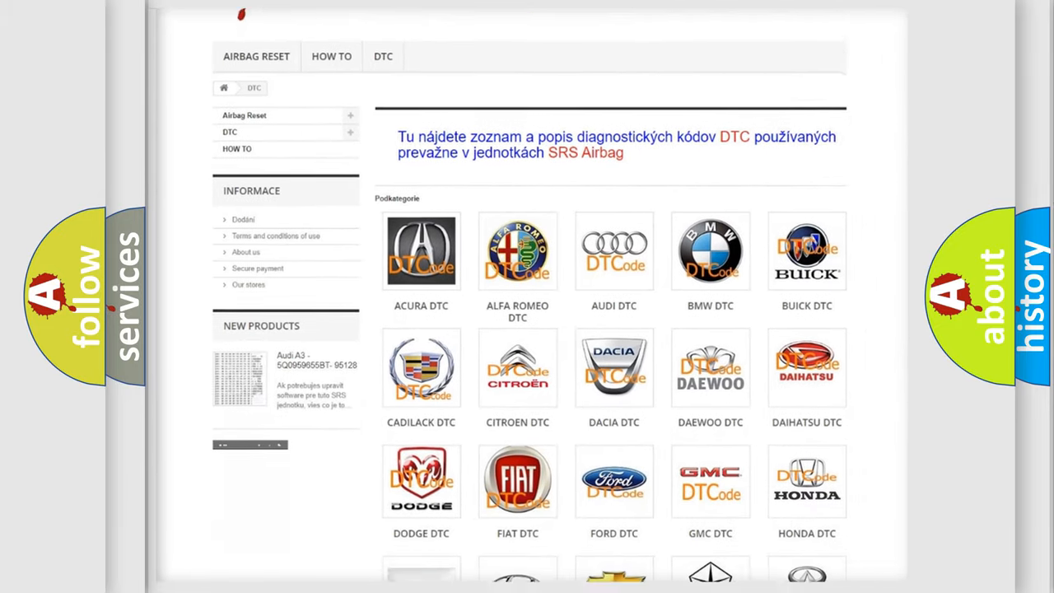
pyautogui.scroll(-3)
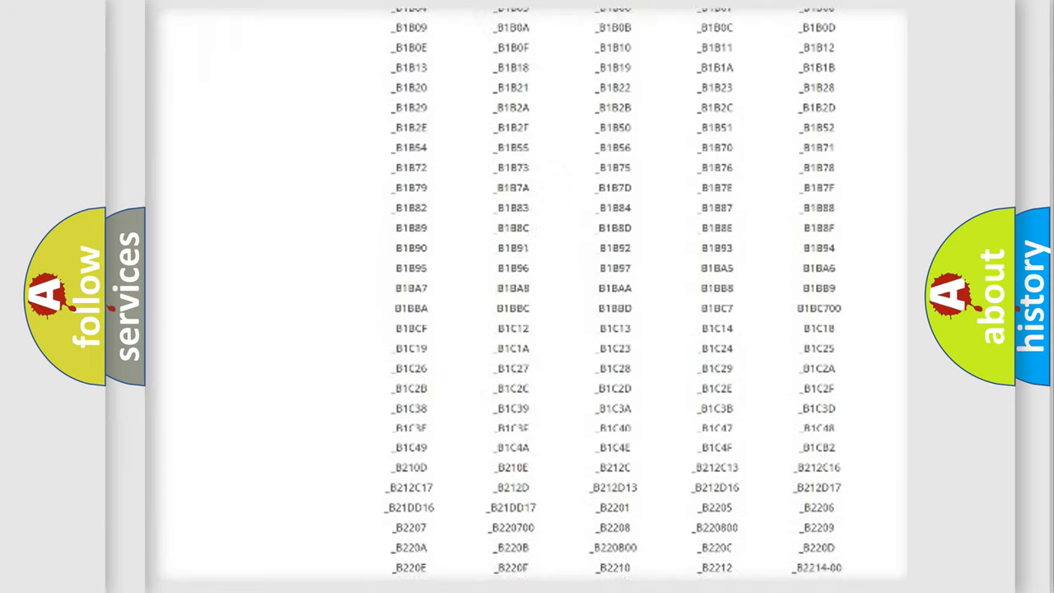
pyautogui.scroll(-3)
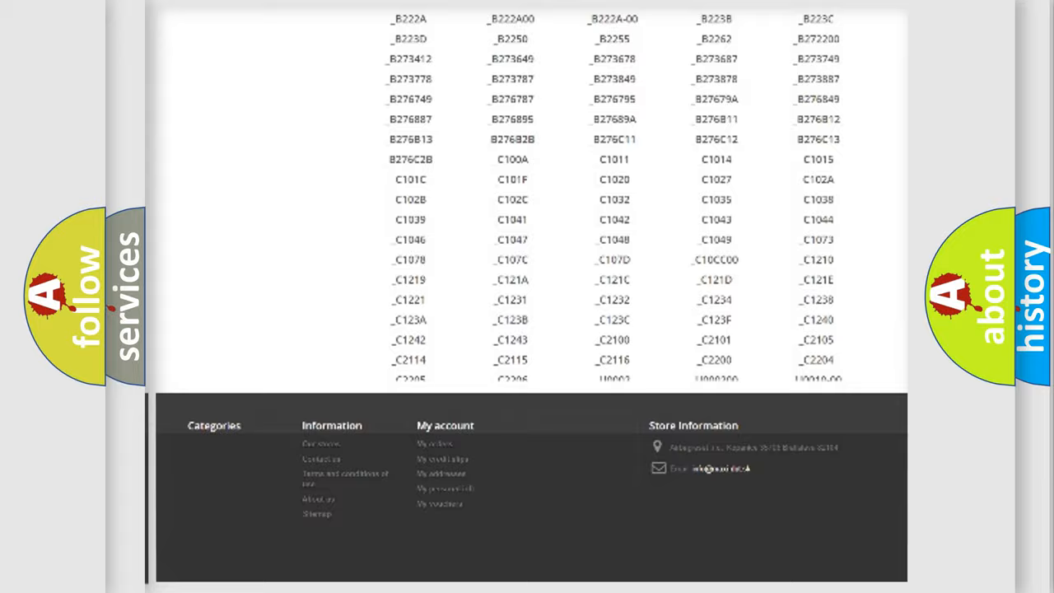
pyautogui.scroll(3)
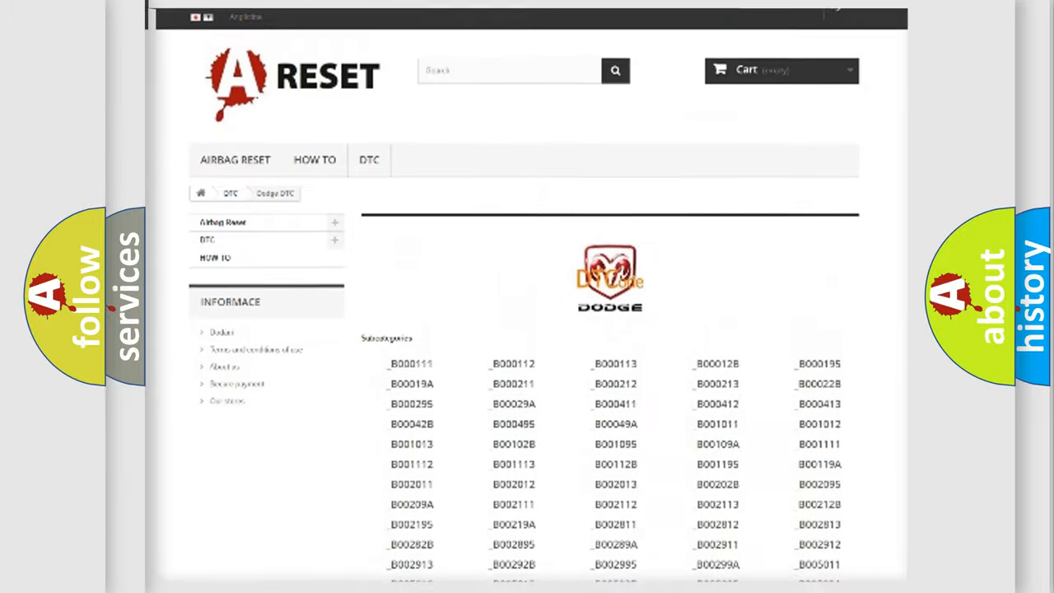